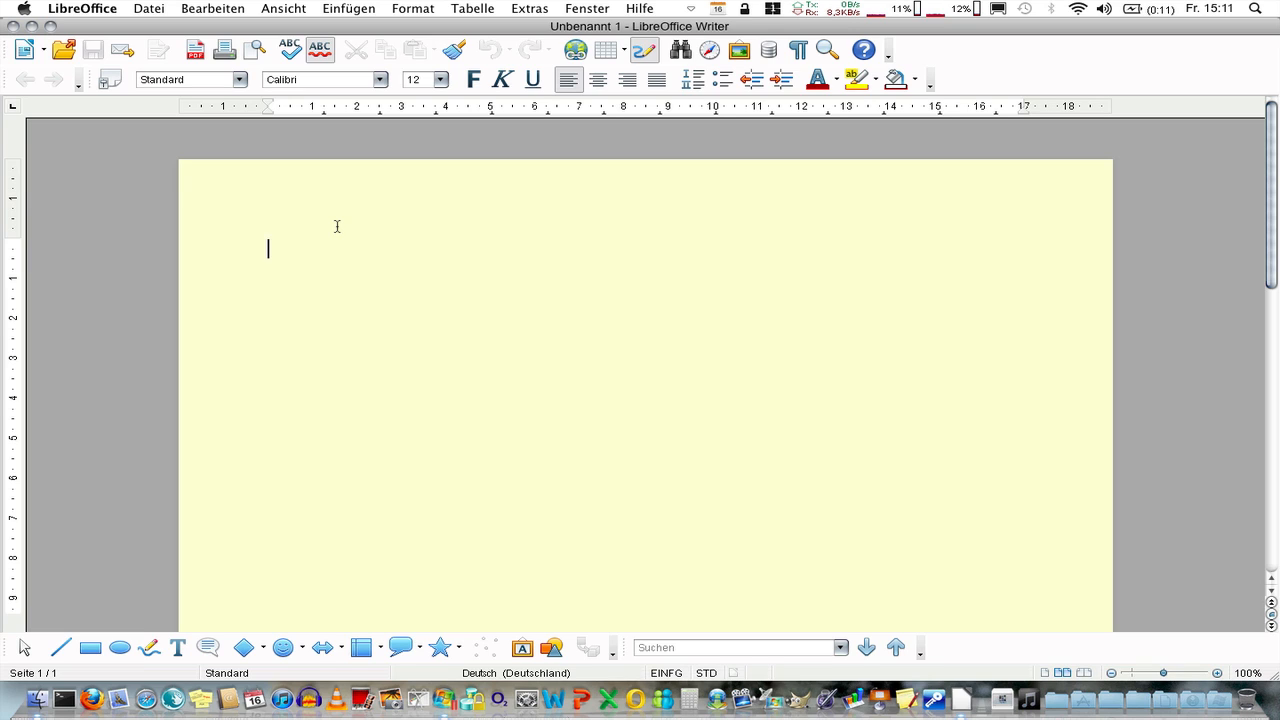
mouse_move(424, 124)
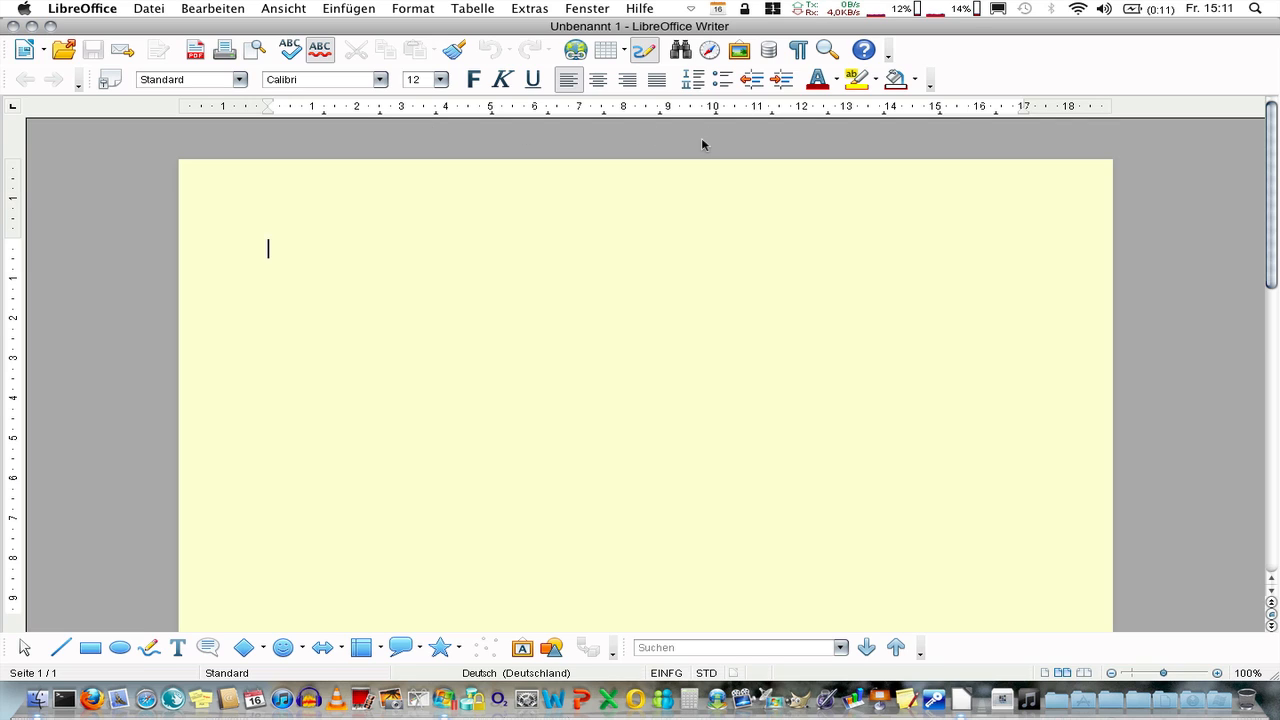
Turn on formatting marks so the empty page shows a paragraph mark.
left_click(798, 50)
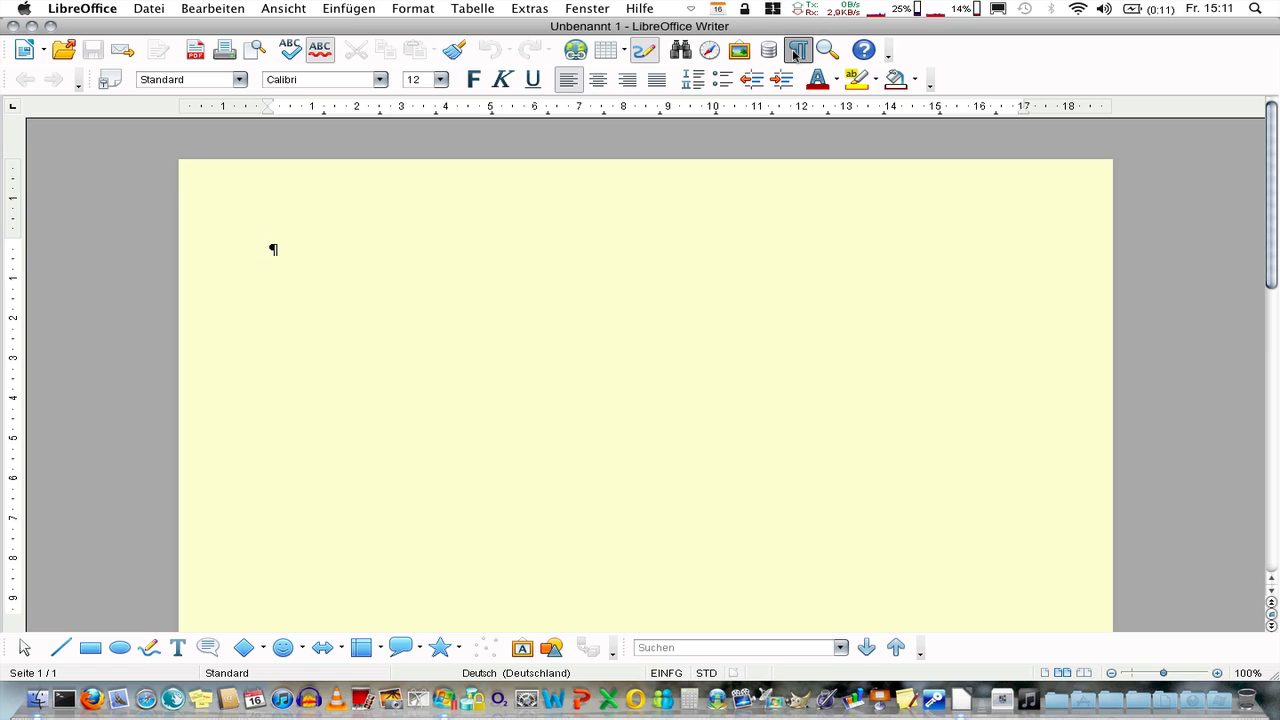
Write the first line of filler text, trimming its last words and retyping the ending.
type("This is a")
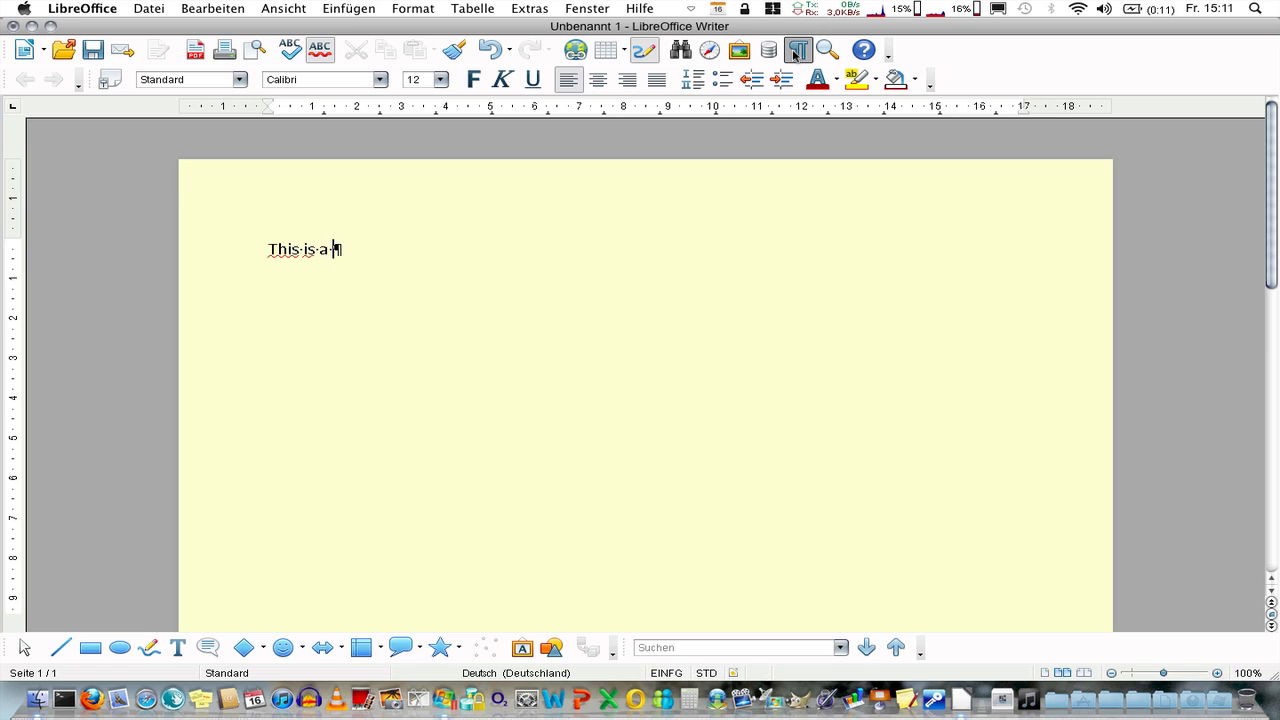
type("tes")
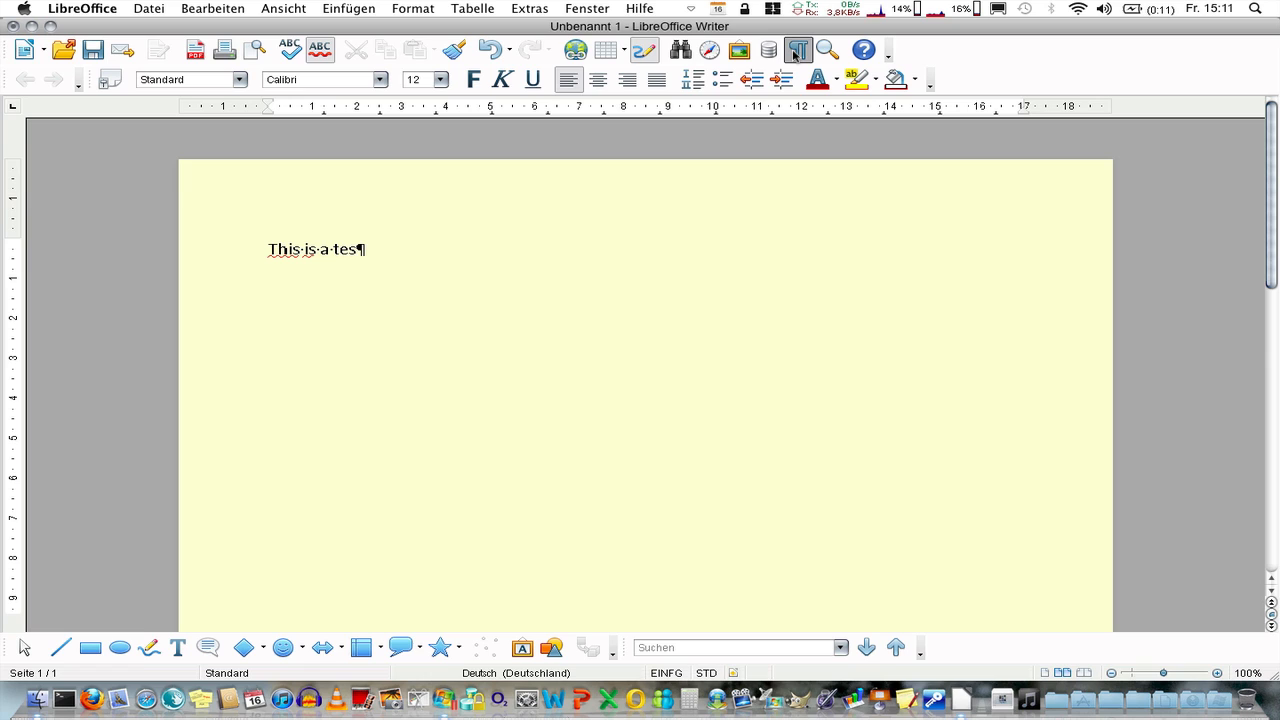
type("t")
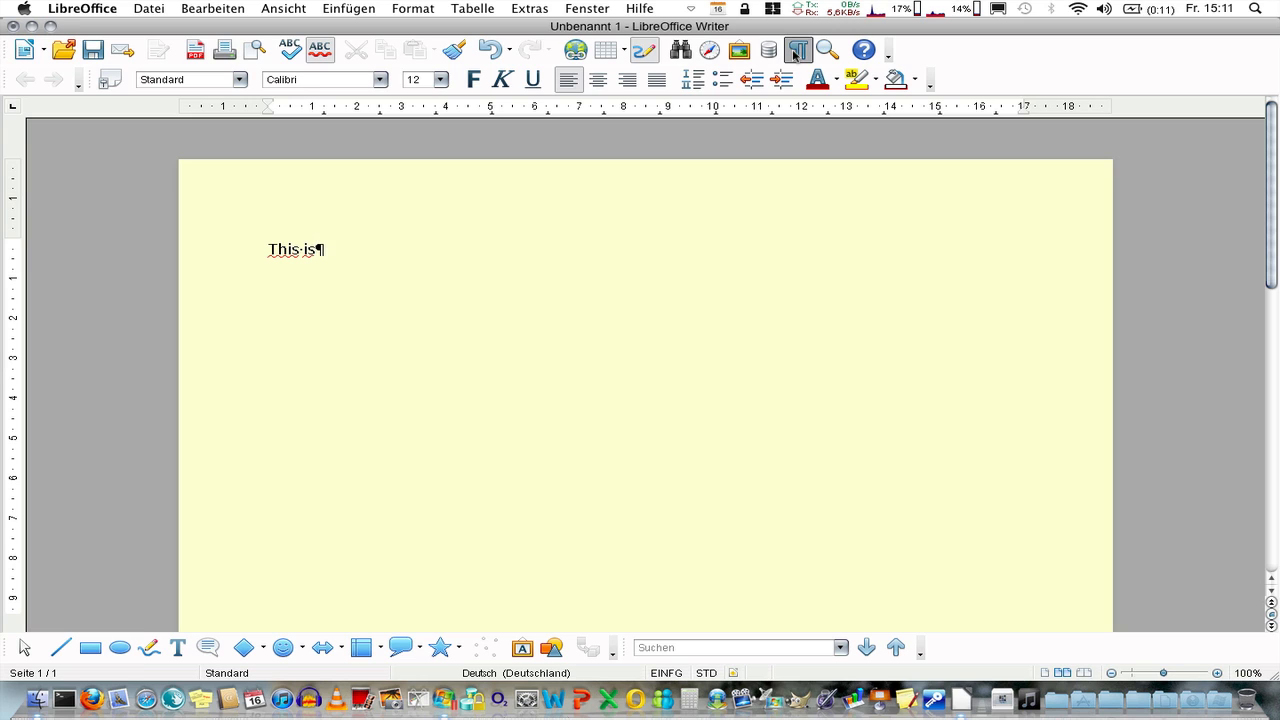
type("sd fsdsdfs df sdf sd f sdf sdf sdf ds f")
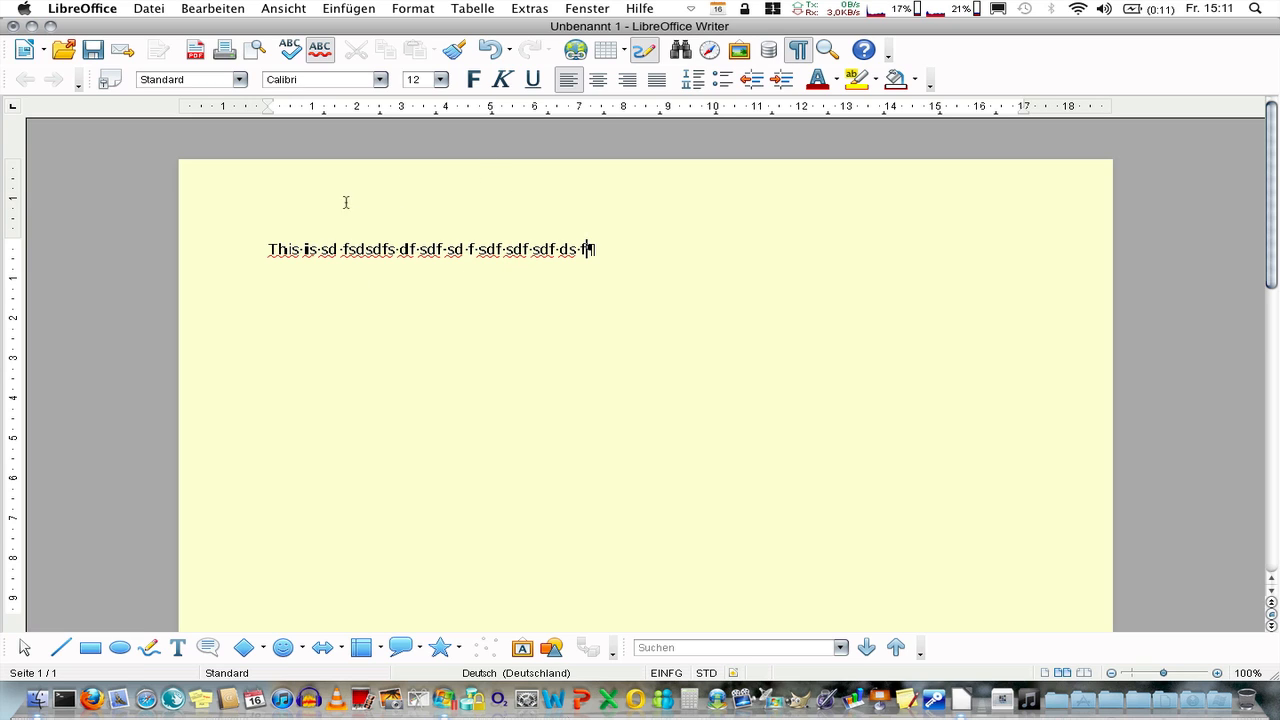
key("Backspace")
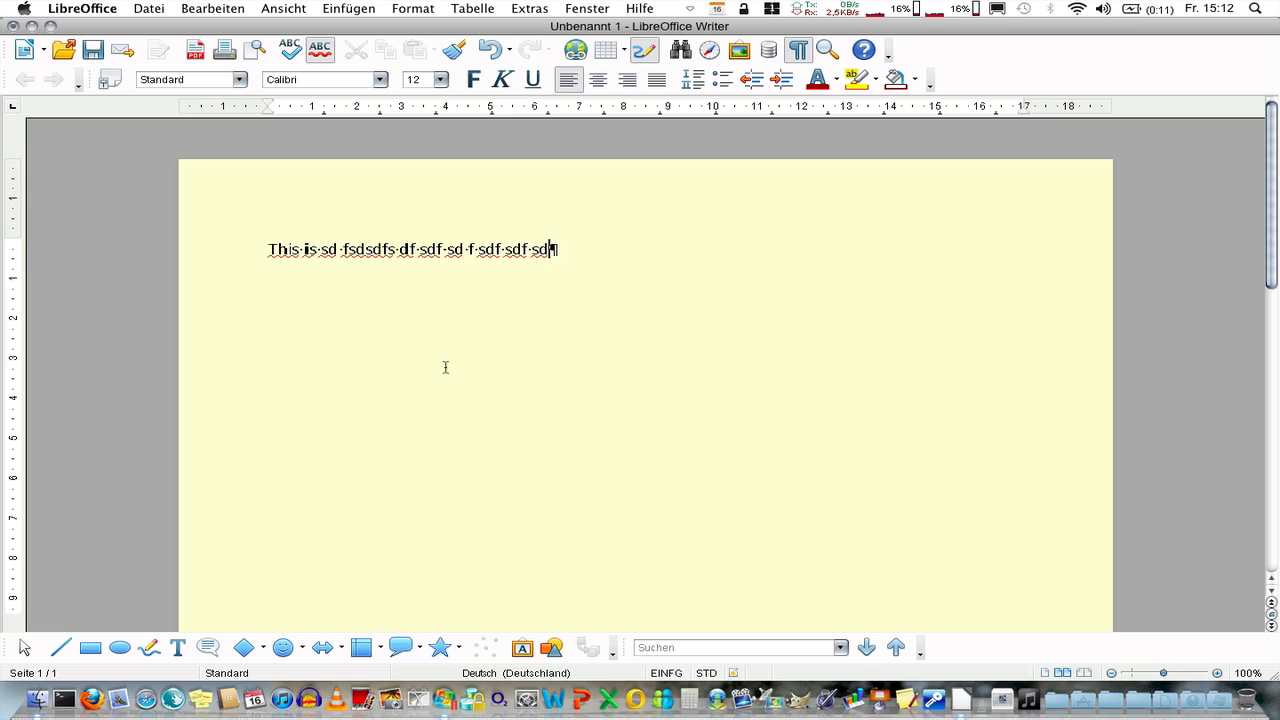
key("BackSpace")
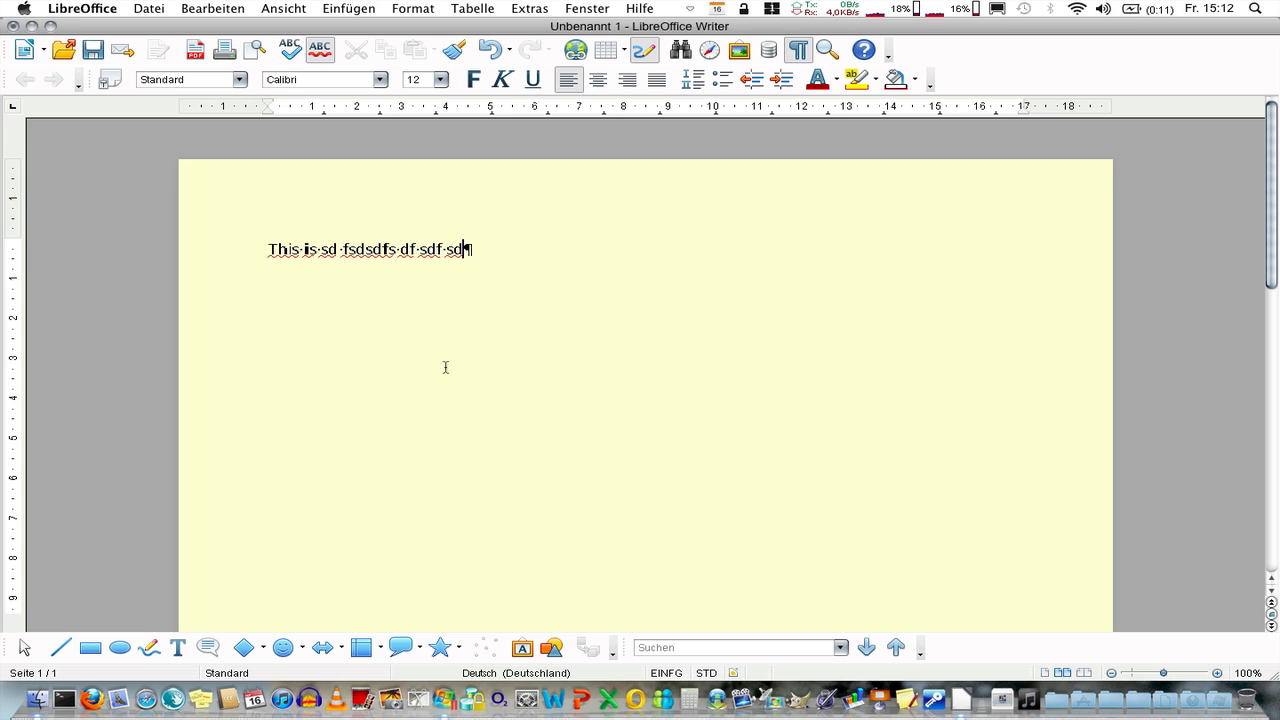
type("ssdfsd fsd fs df")
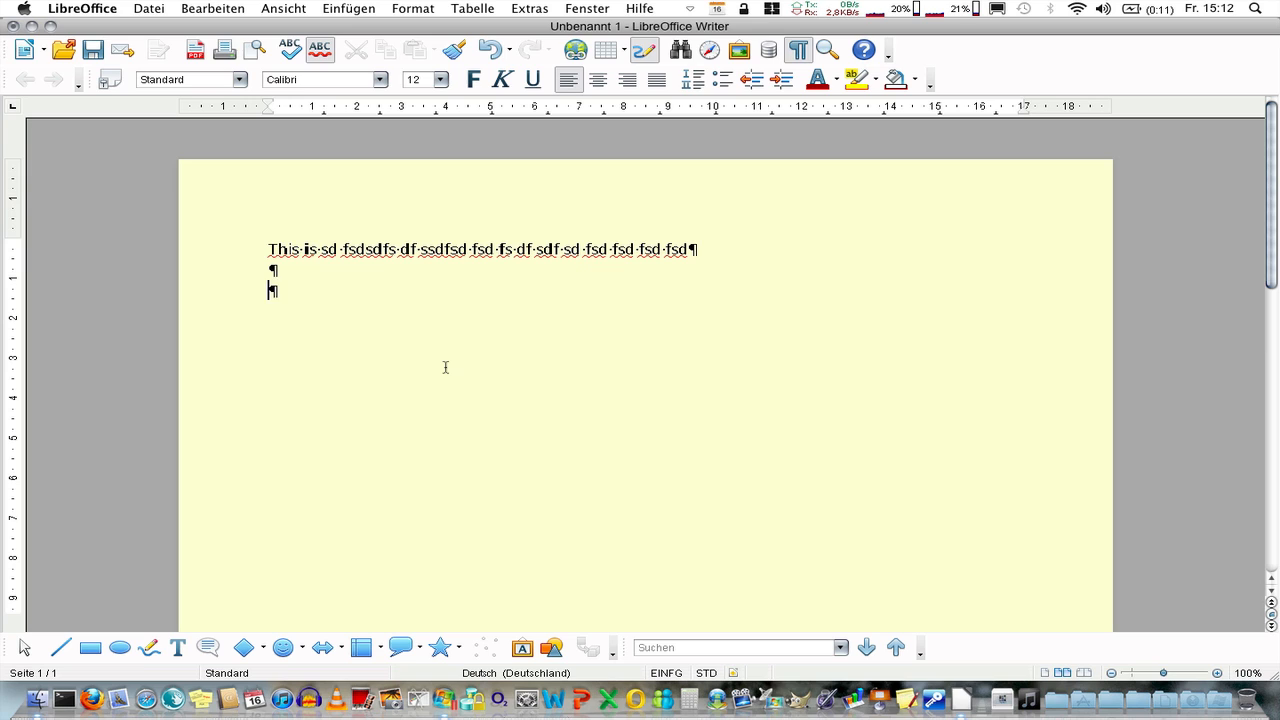
Add the second and third filler lines ('sdf sd fsd…' and 'xcv xc vxc…') as separate paragraphs.
type("sdf sd fsd fs df sdf sdfsd fsd f sdf sd fsd fsdf sd f")
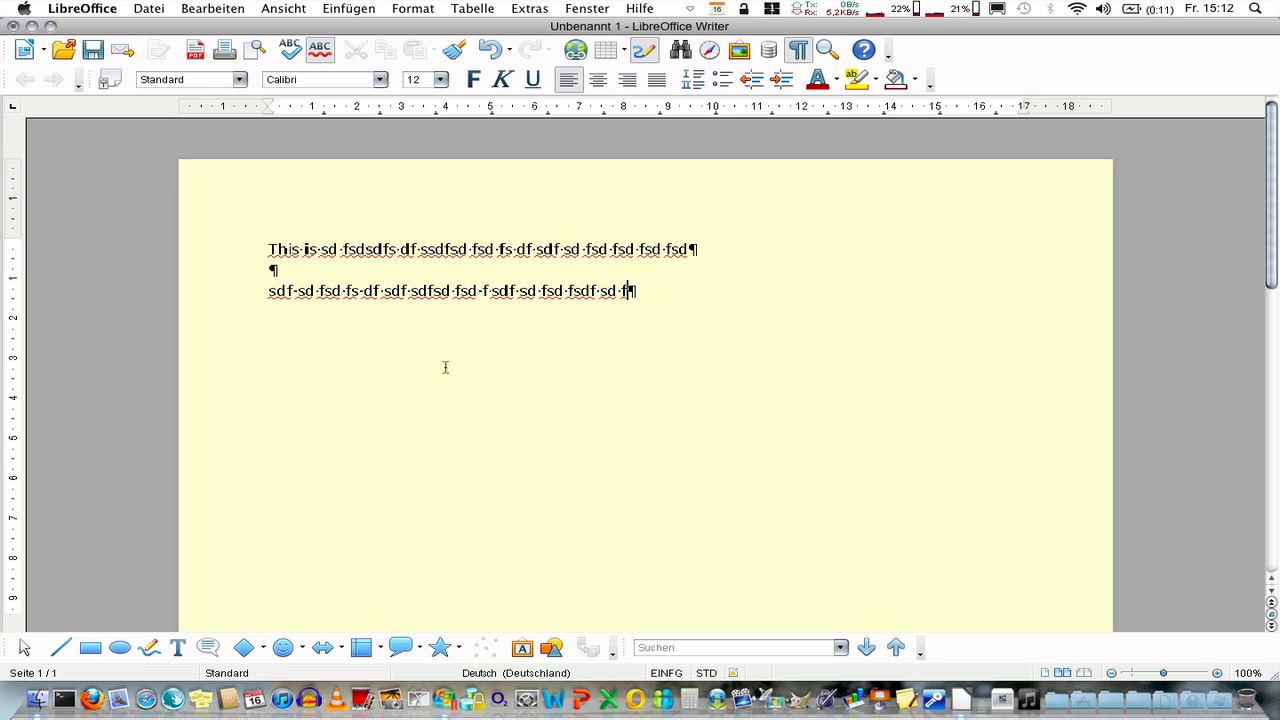
key("BackSpace")
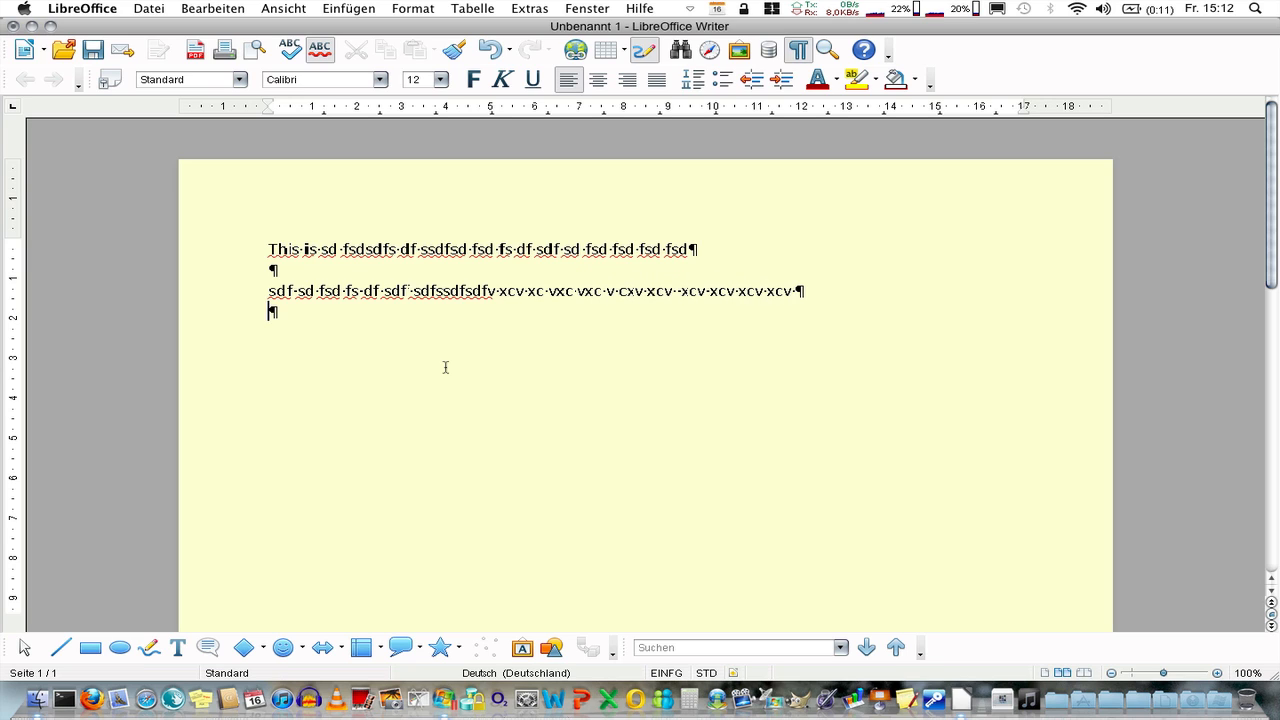
type("xcv xc vxc v xcv xcv xc vxc")
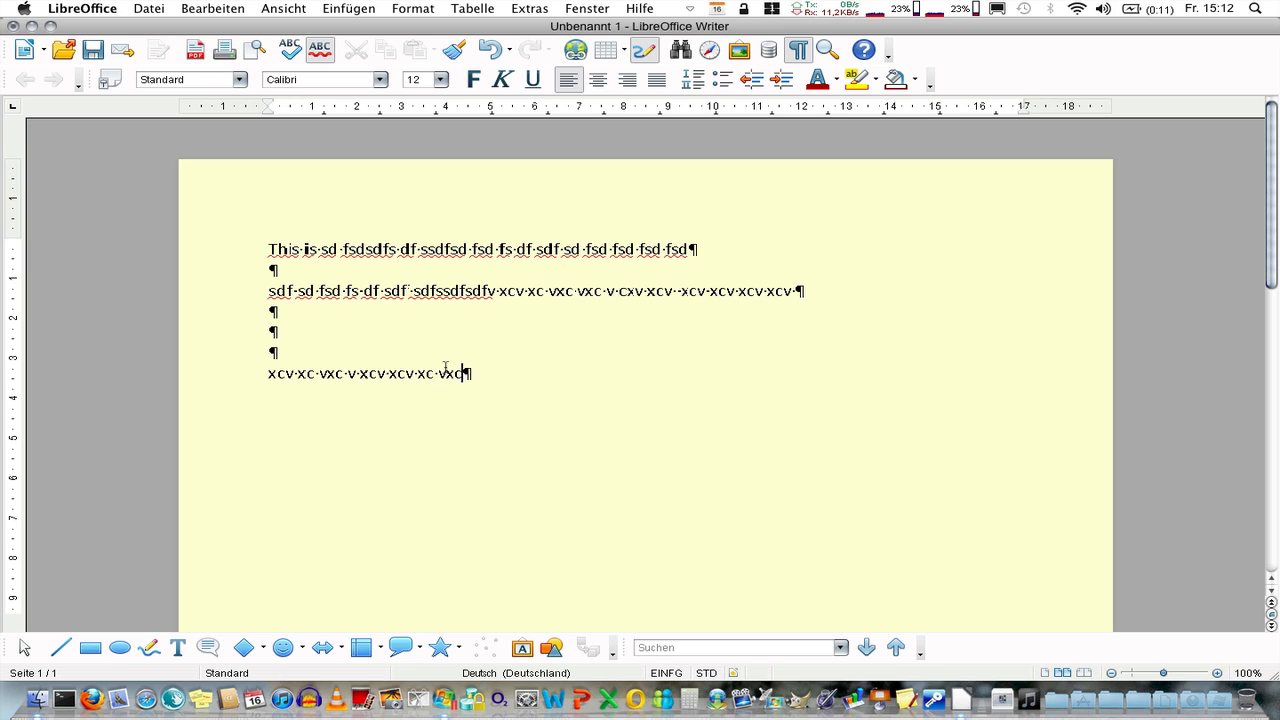
type("v cxv")
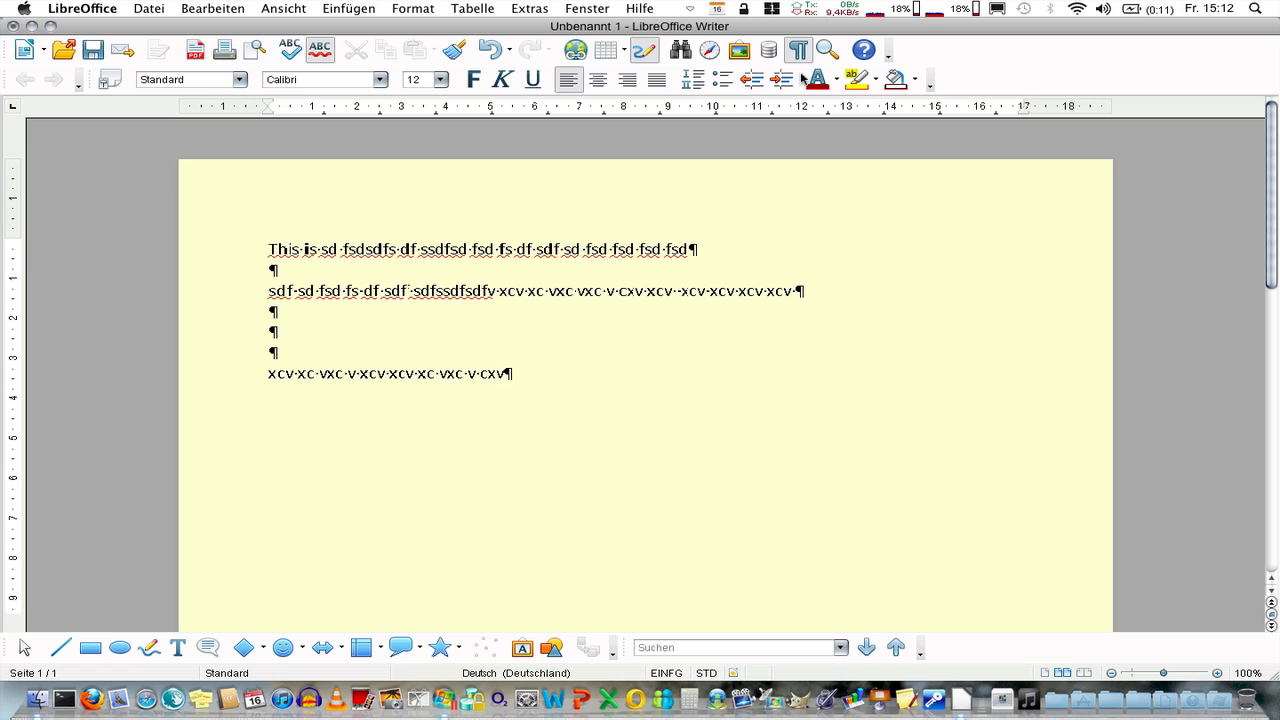
mouse_move(798, 50)
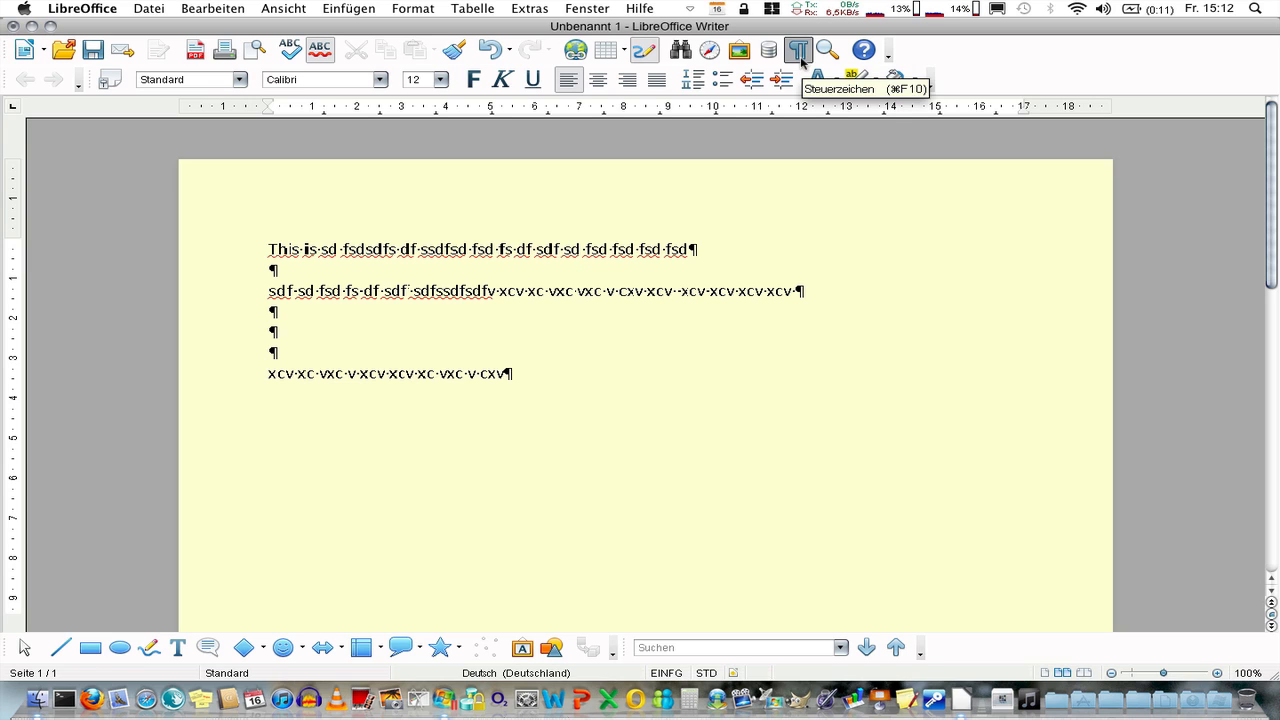
Hide formatting marks and continue with filler text, starting the fourth line 'sdf sd fs df sdf'.
left_click(798, 50)
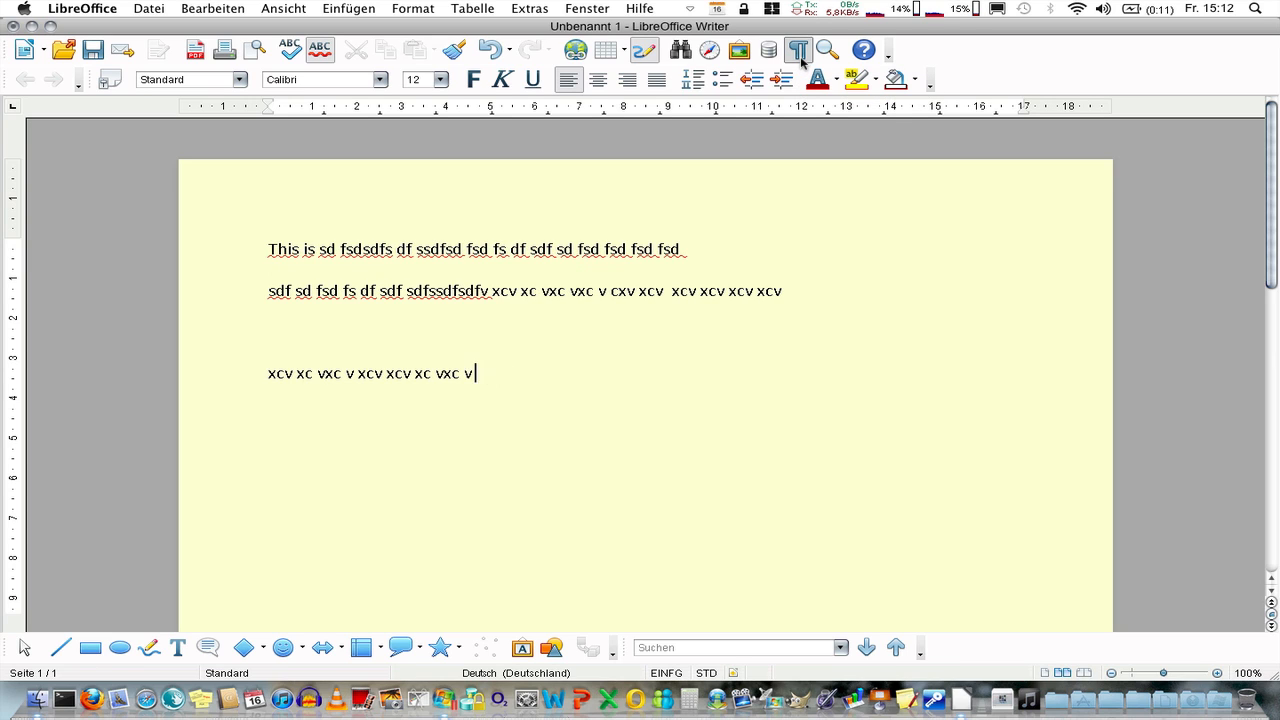
type("as  fds f dsf sd fds")
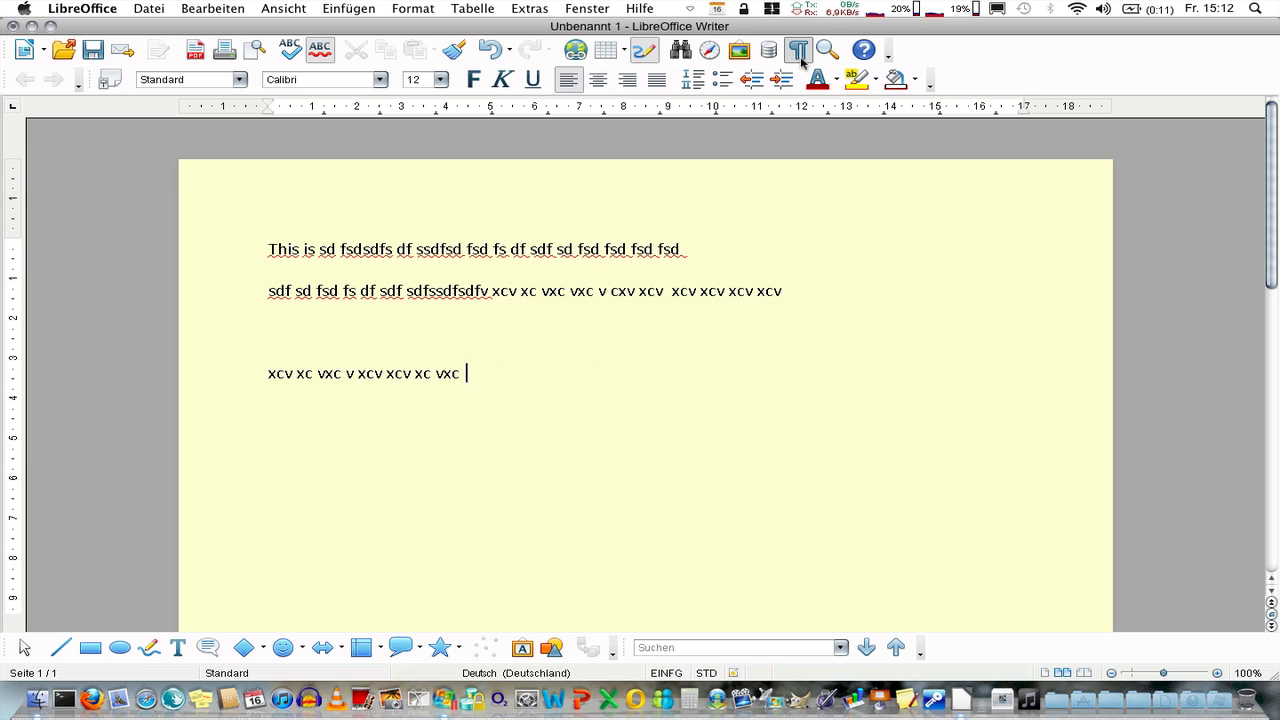
type("sdsdsfsds fs df sdf sd fs df sd fds")
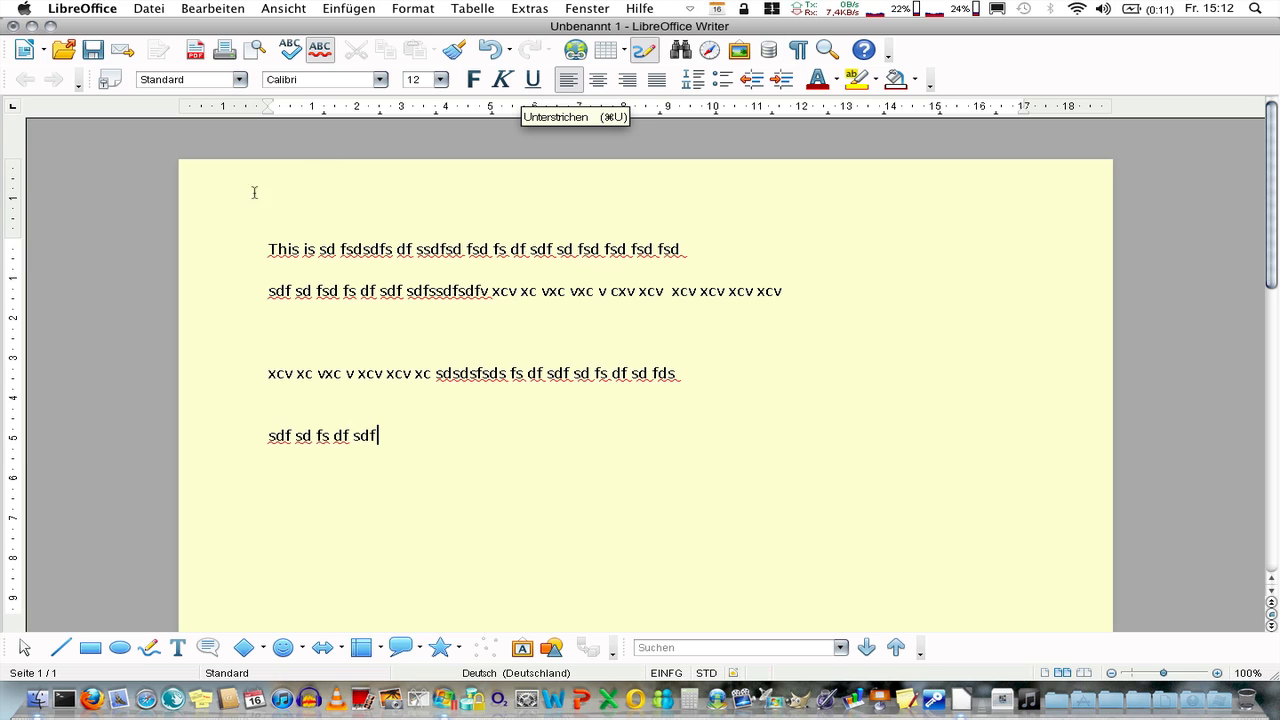
Continue the last paragraph in ColonnaMT with 'defed f edf edf edf' and show formatting marks.
left_click(380, 80)
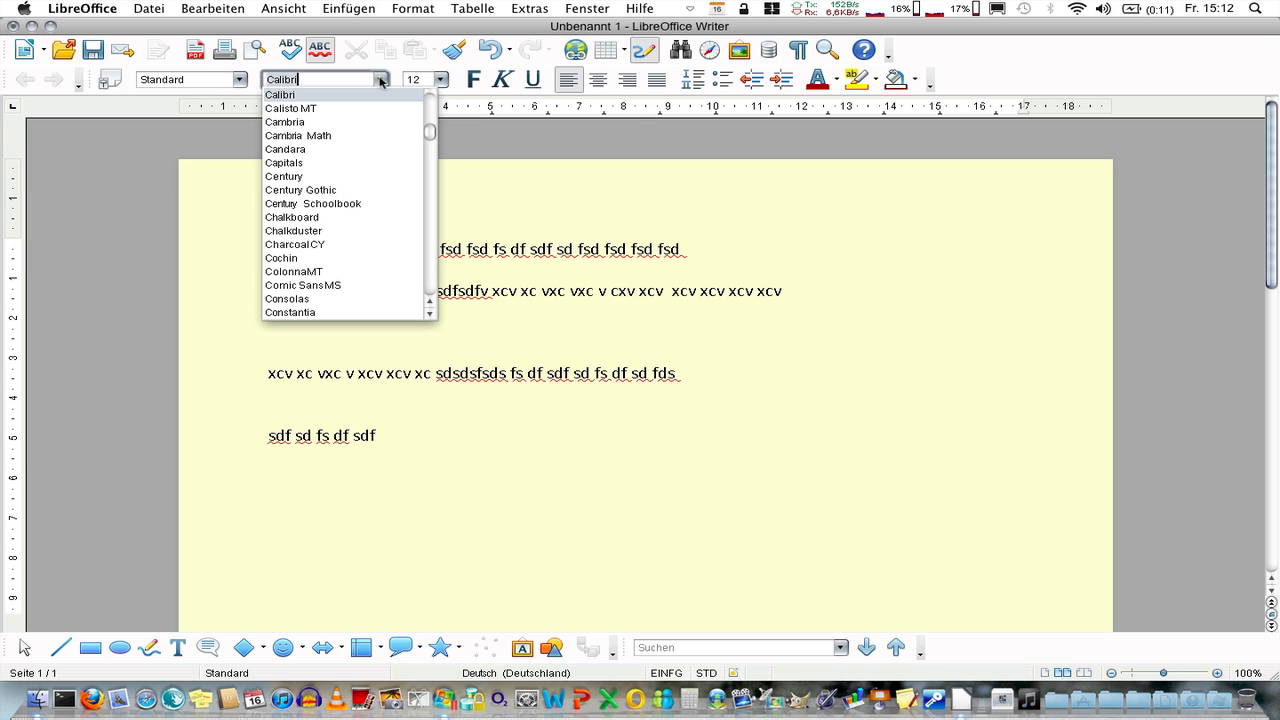
mouse_move(284, 176)
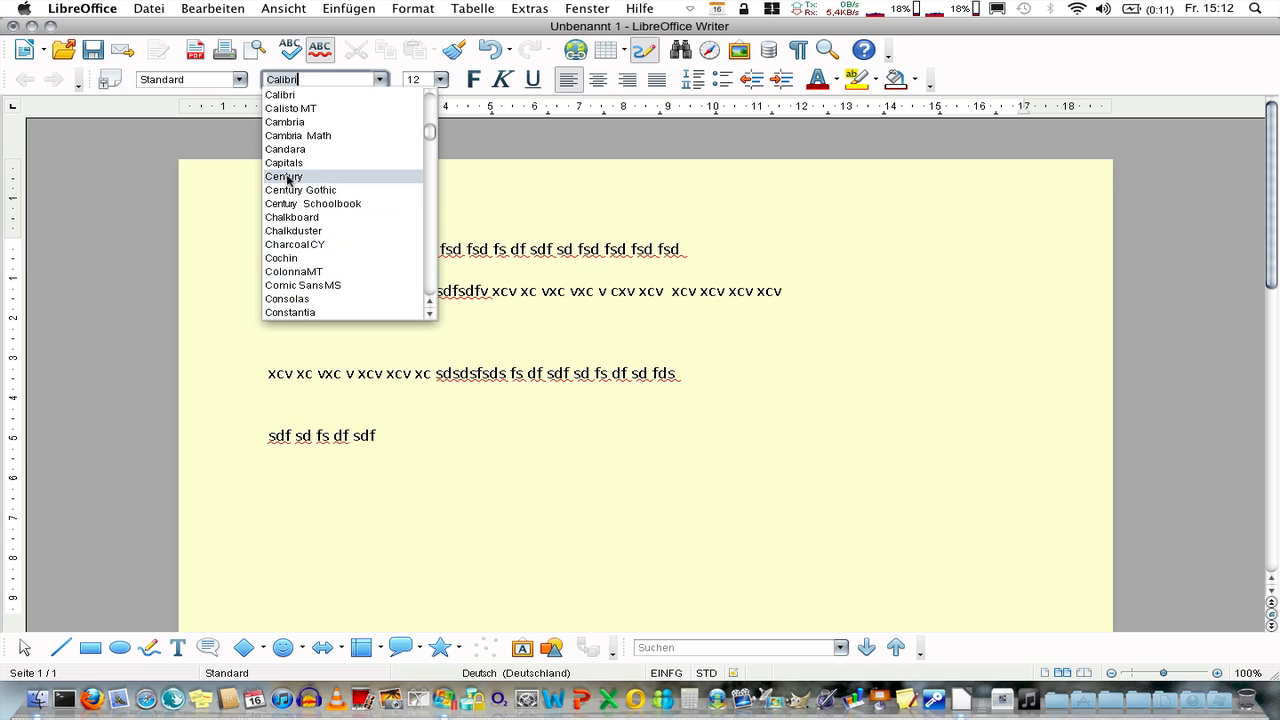
mouse_move(292, 108)
type("sdf dsf sdf sd fsd fsd f ")
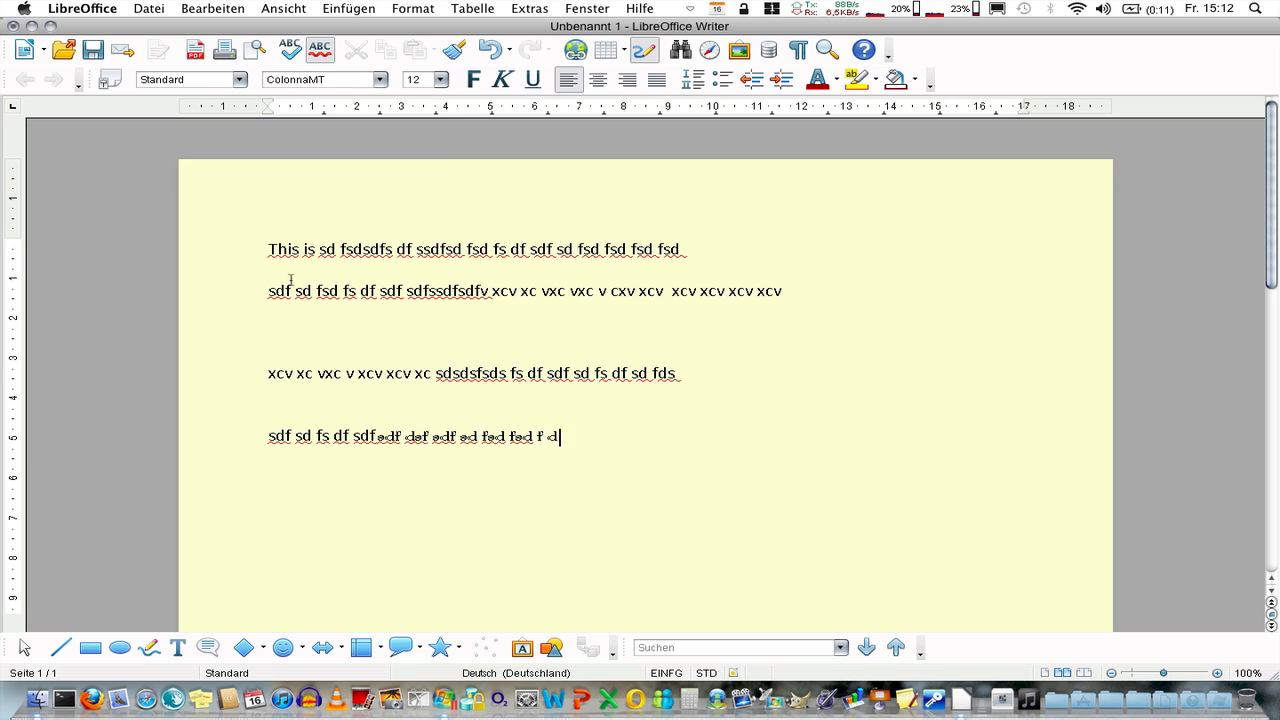
type("defed f edf edf edf")
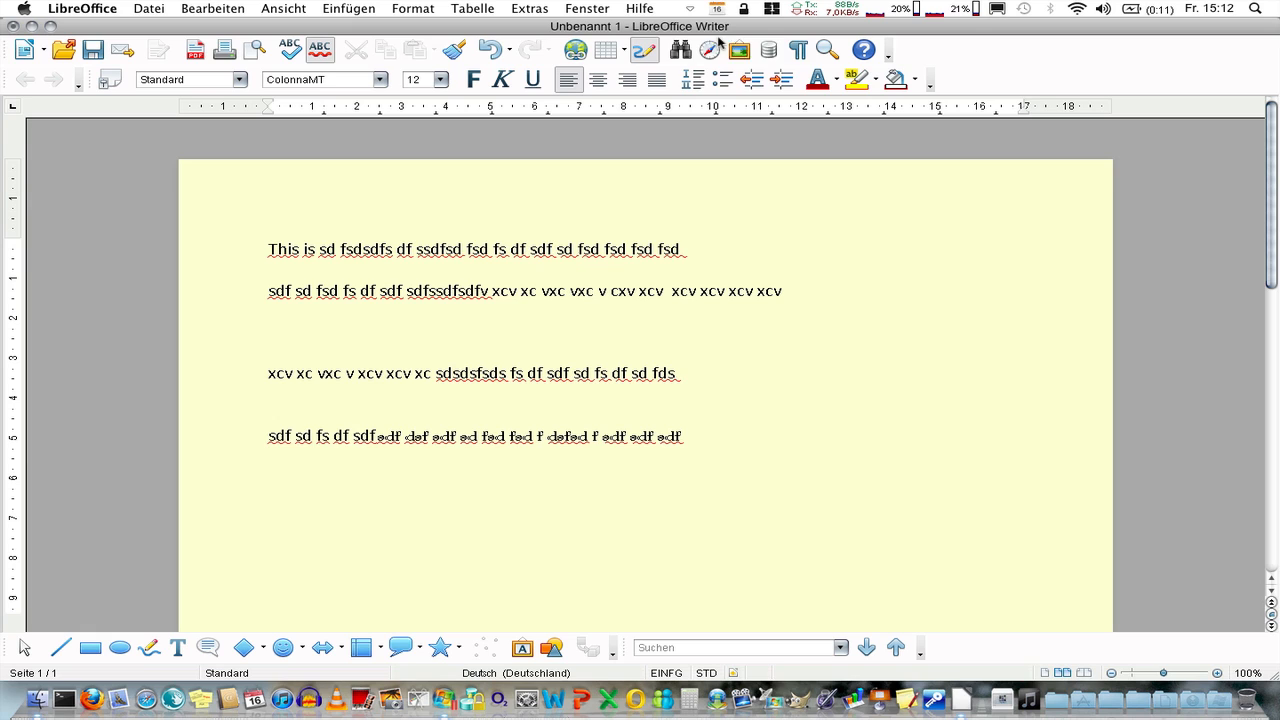
left_click(796, 50)
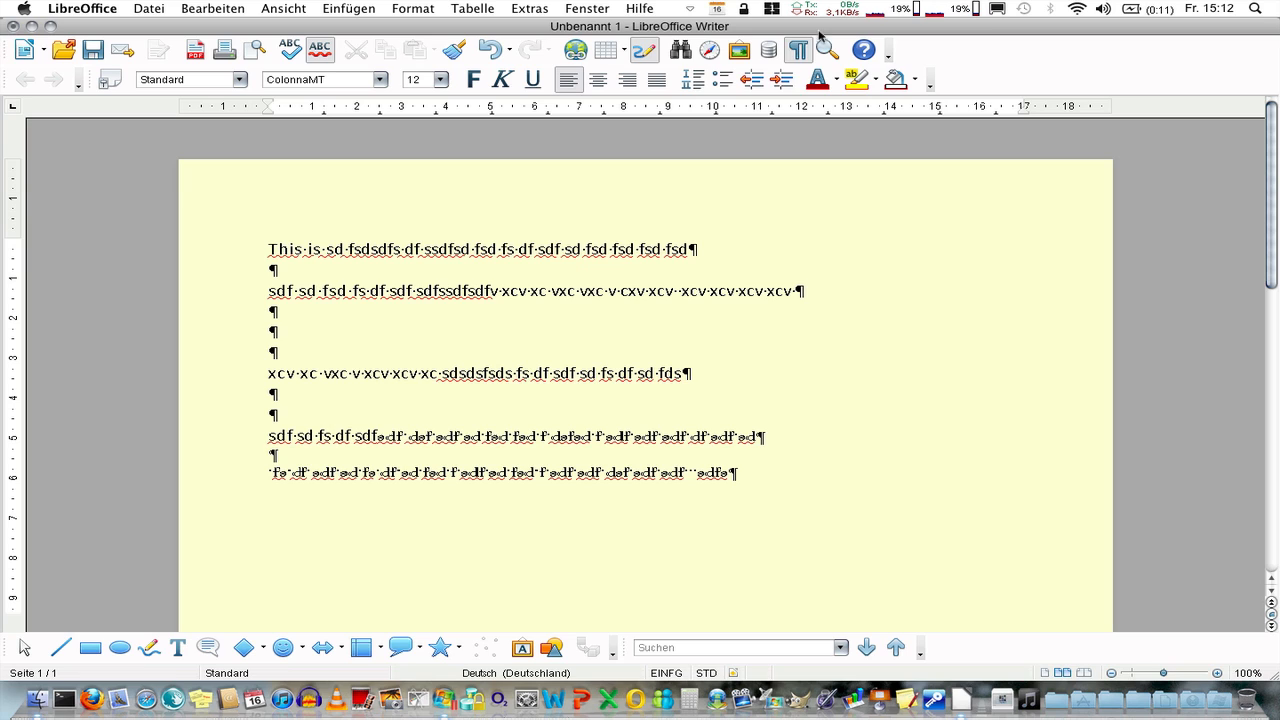
mouse_move(798, 50)
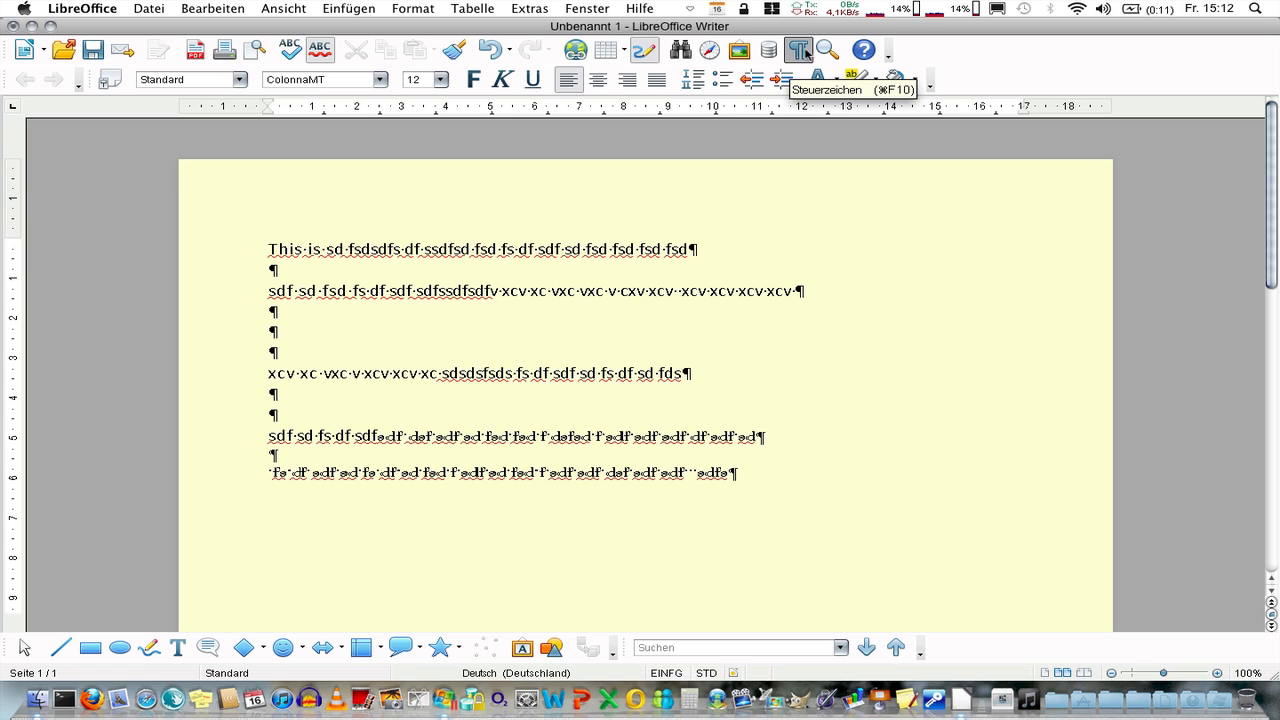
Hide formatting marks and trim the last paragraph's second line back to a few short words.
left_click(730, 472)
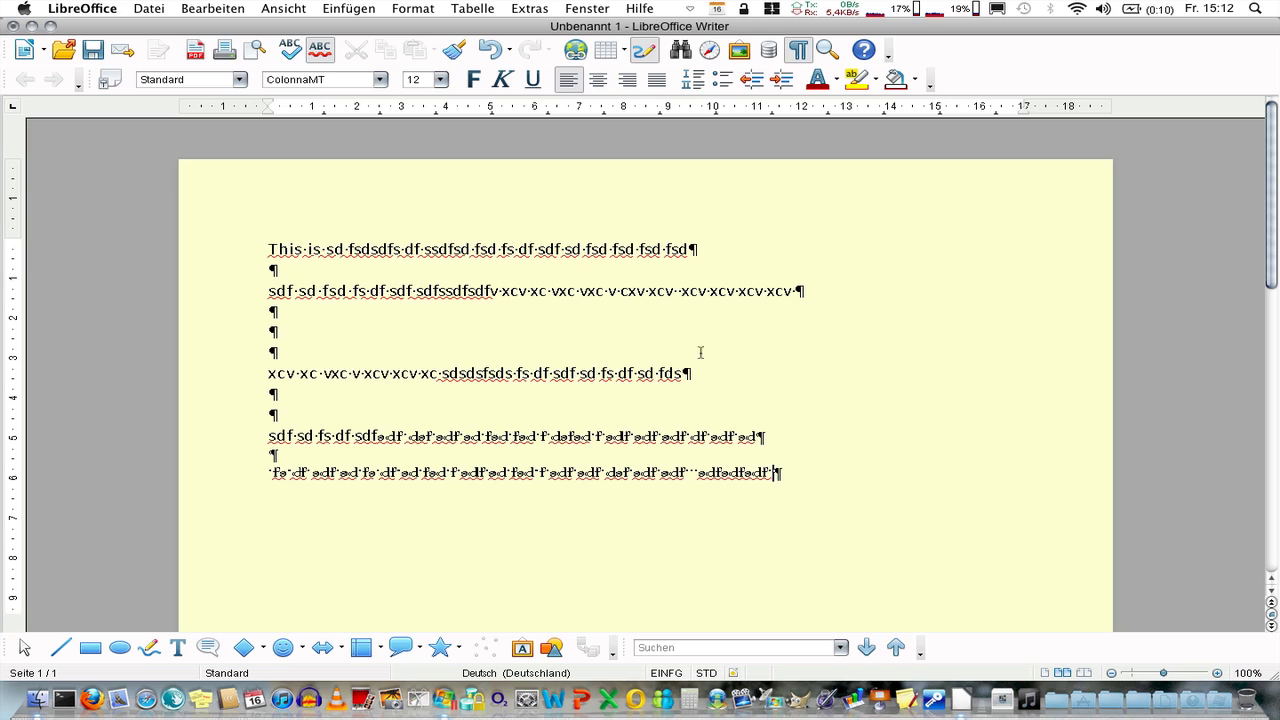
left_click(798, 50)
type(" sdfsd f sdf ds fd")
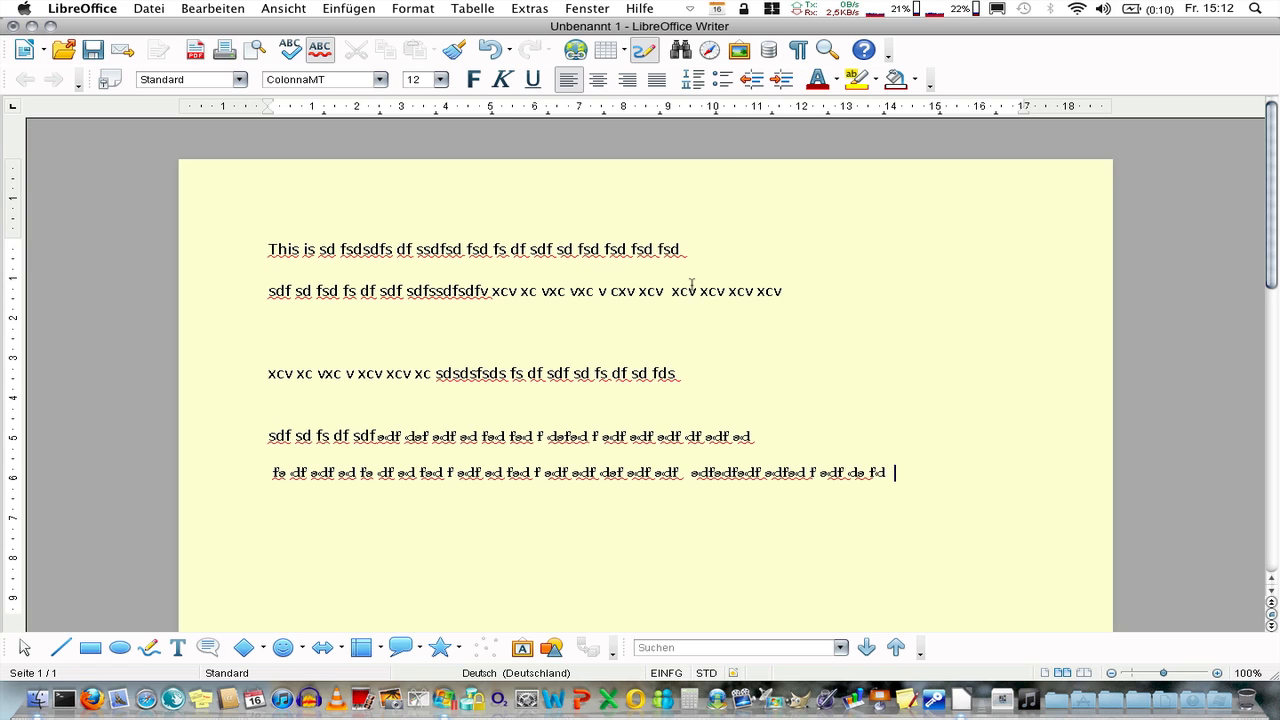
key("backspace")
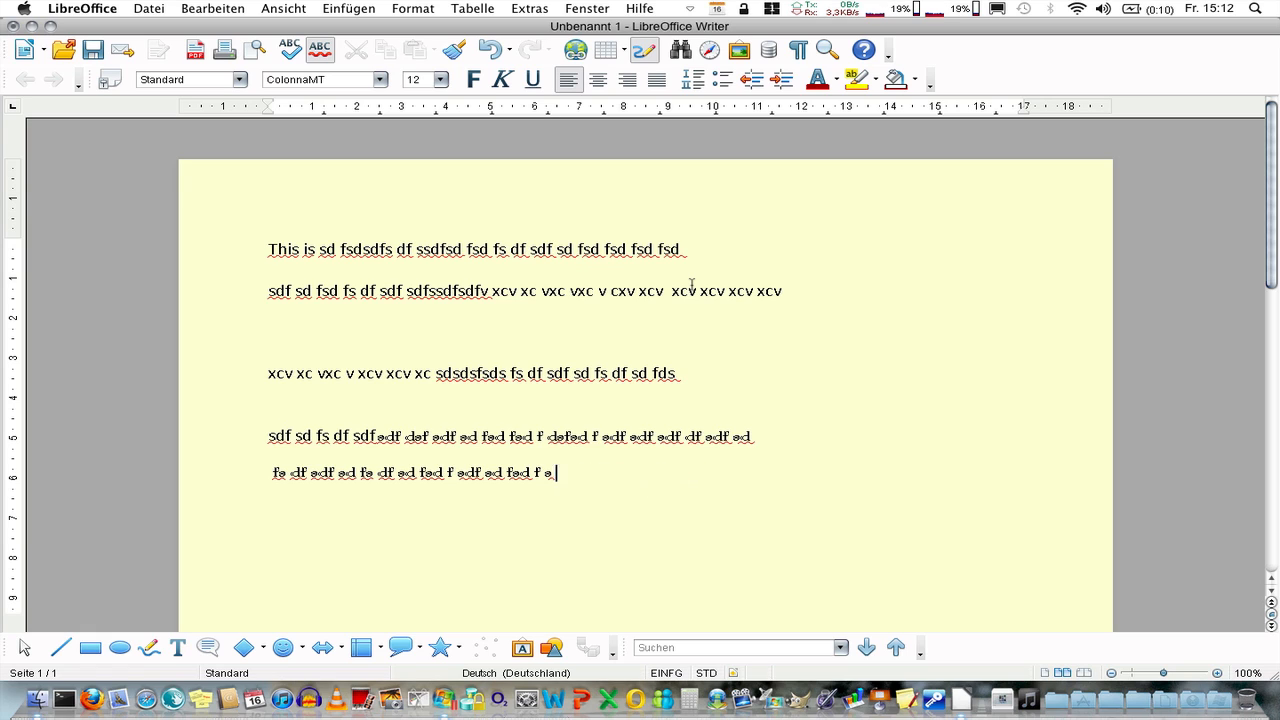
key("Backspace")
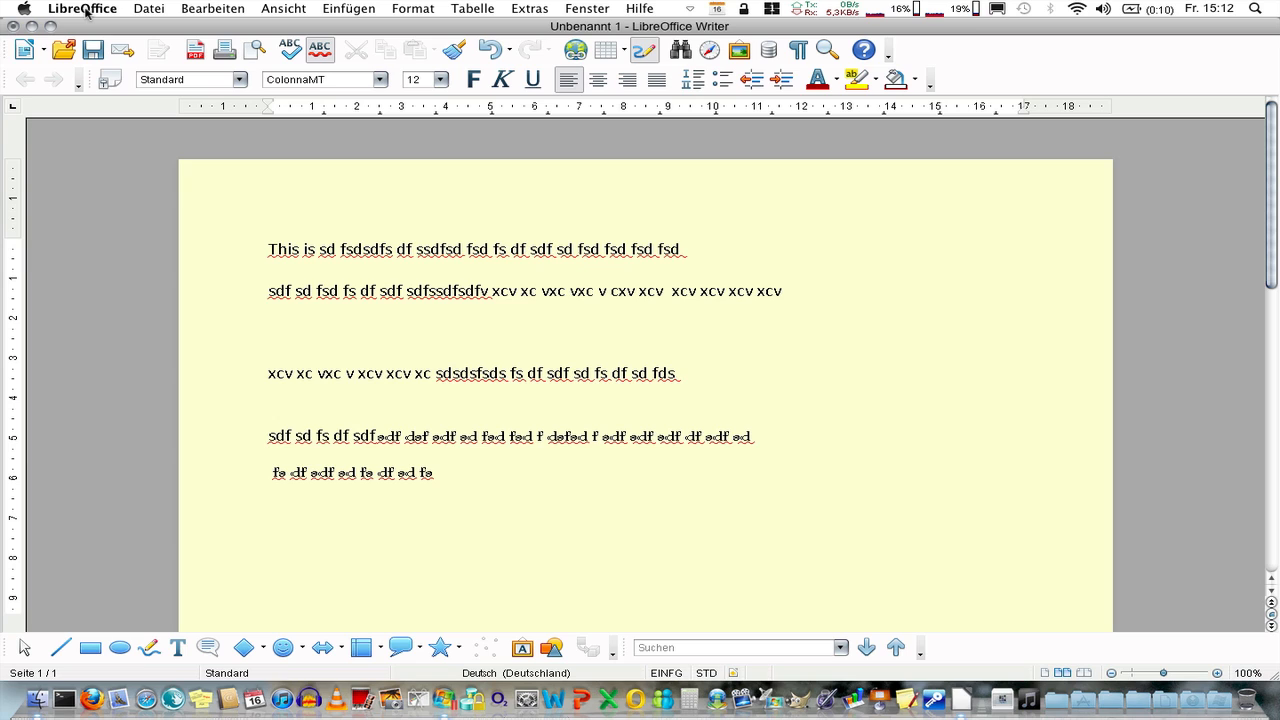
left_click(82, 8)
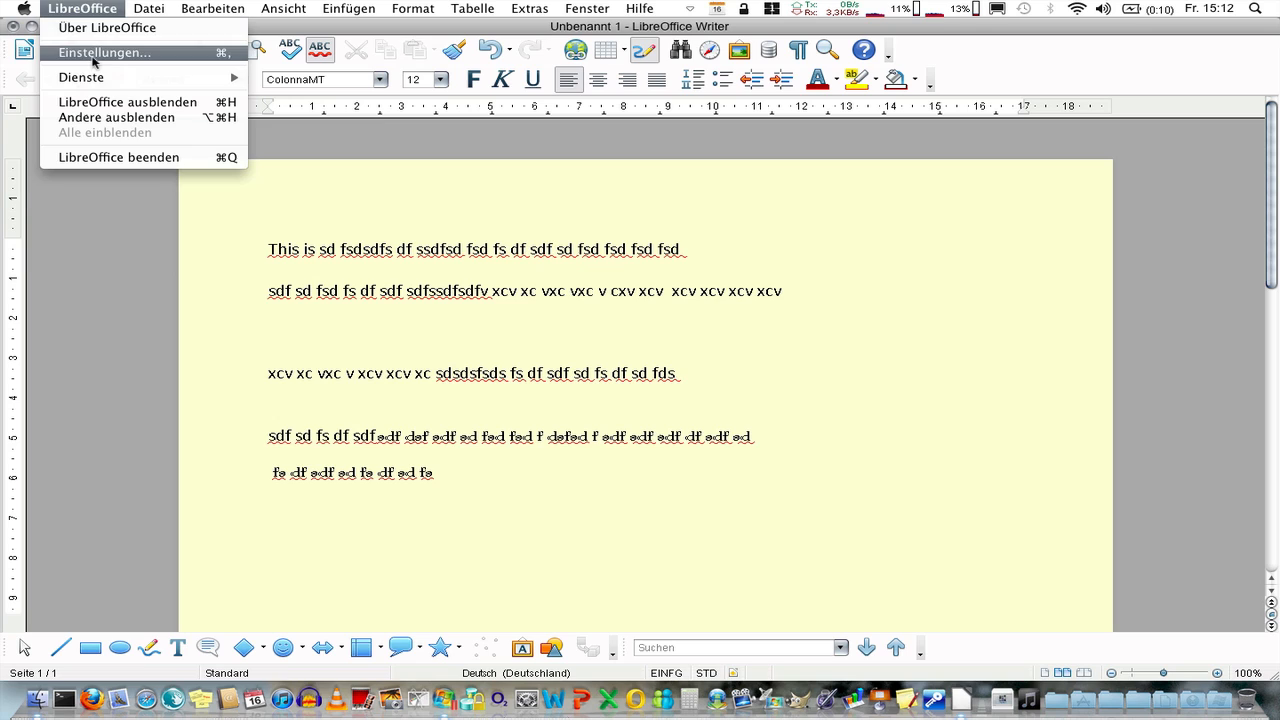
left_click(340, 212)
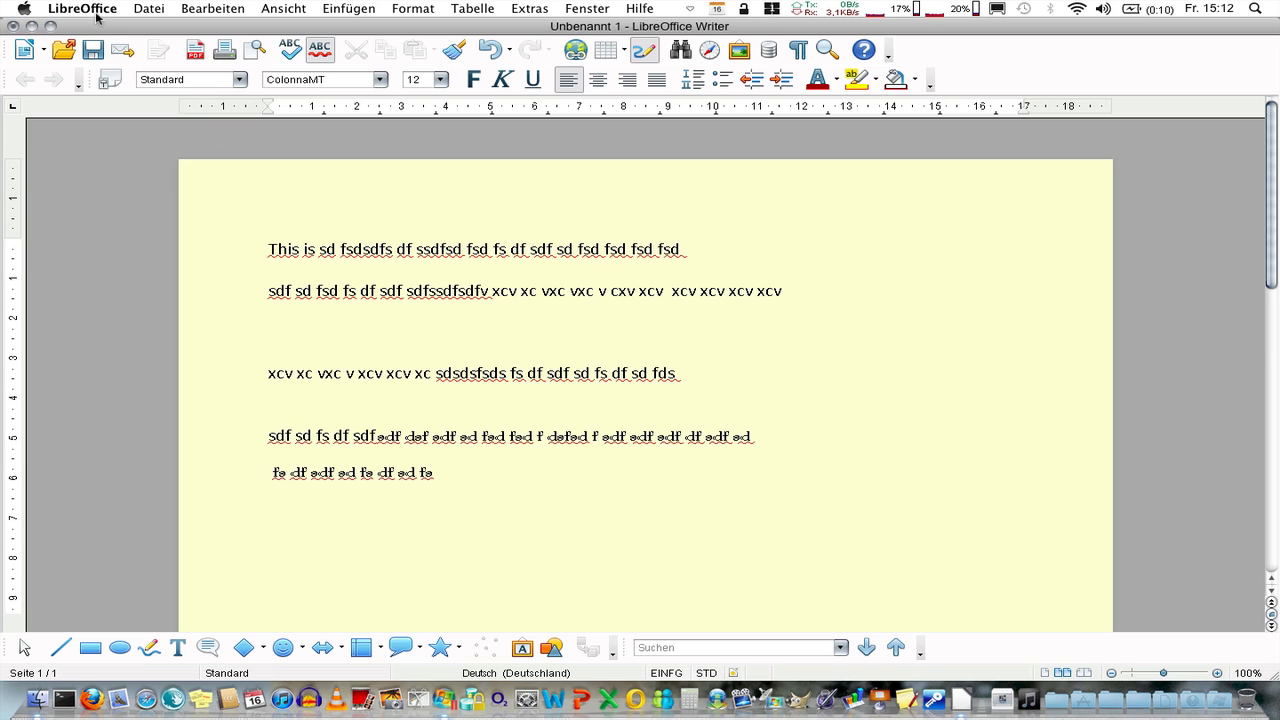
left_click(82, 8)
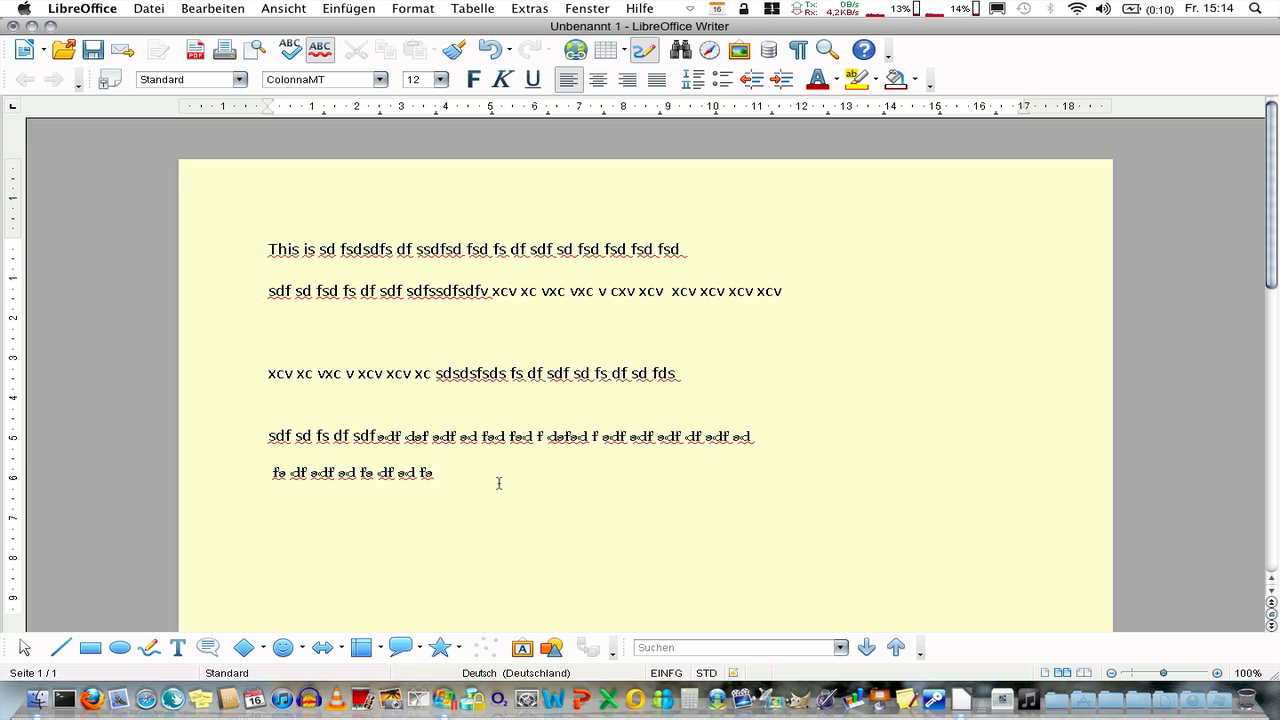
Add short filler lines below the paragraphs, ending the last with 'sdfsd.'.
type("sdfsdfds")
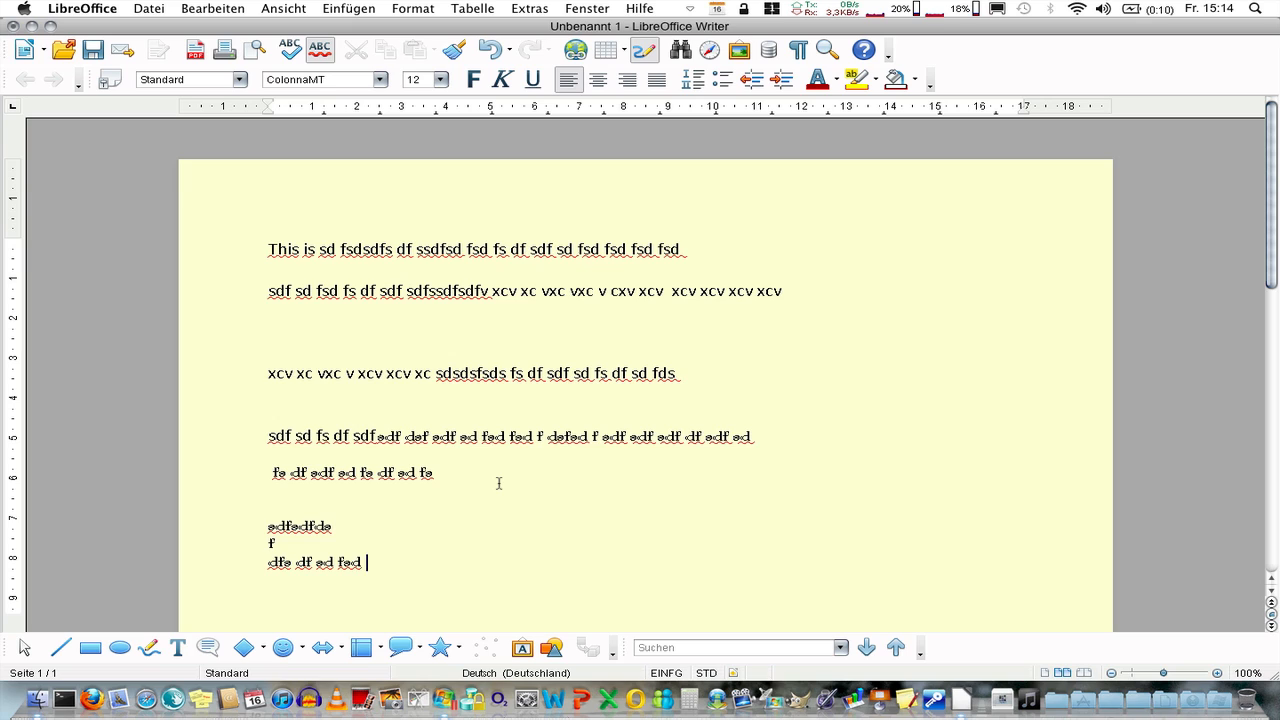
type(".")
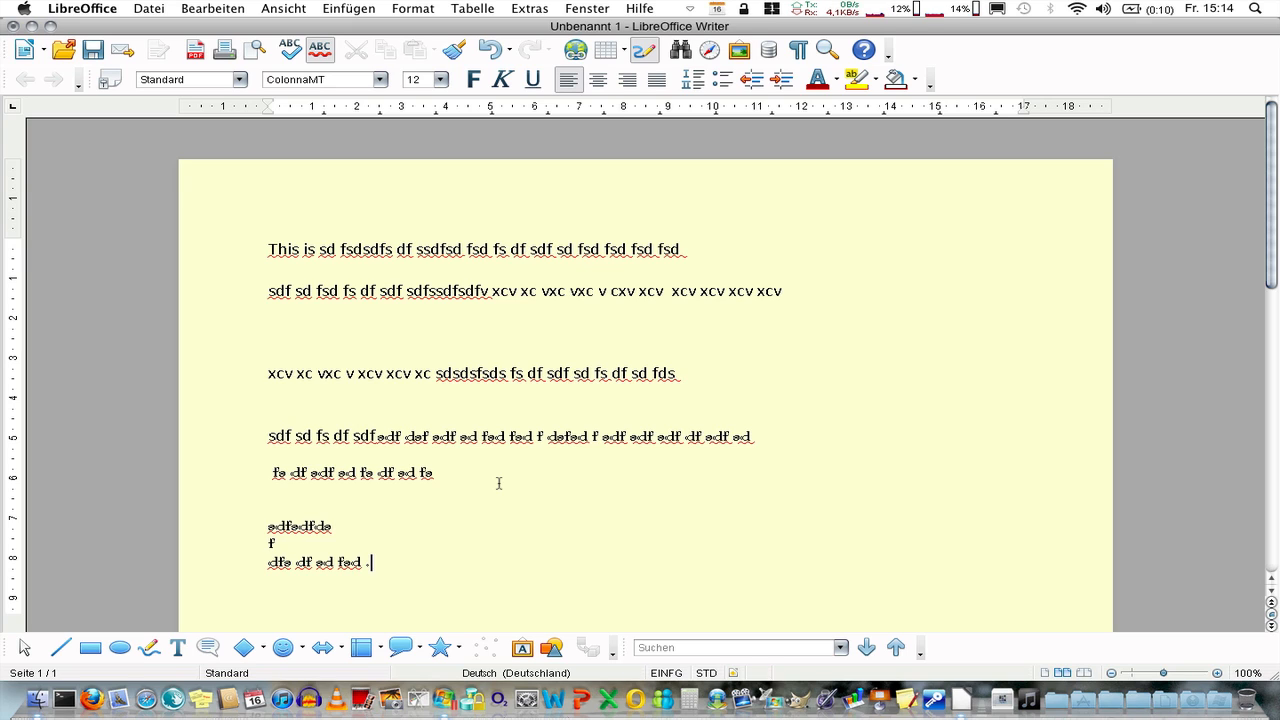